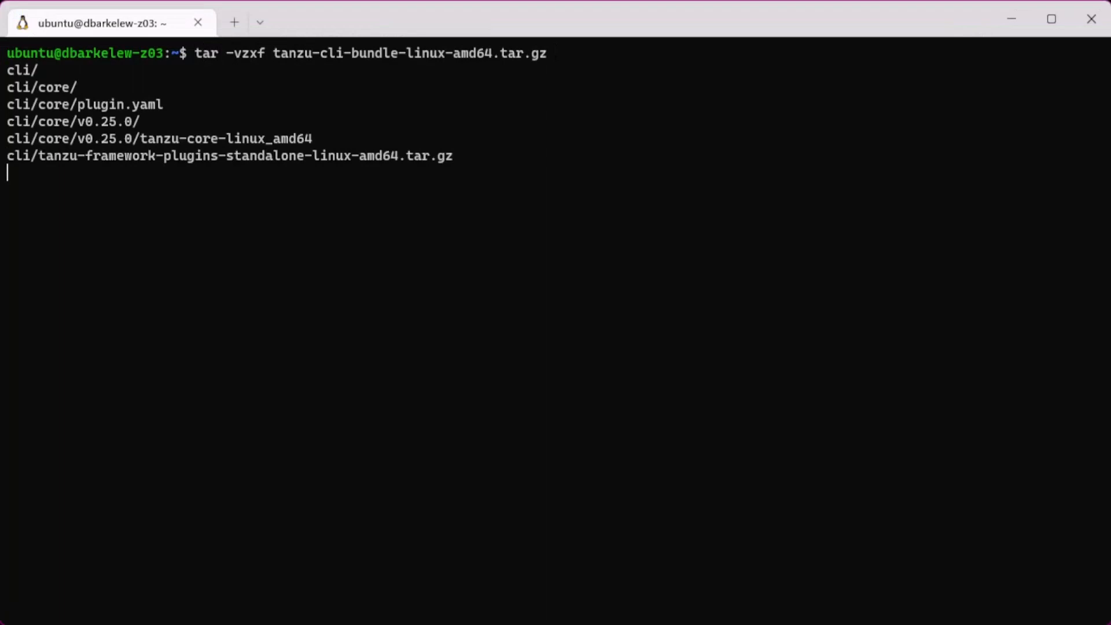
Install the tanzu-core v0.25.0 binary with sudo install and run tanzu init
{"action": "type", "text": "sudo install"}
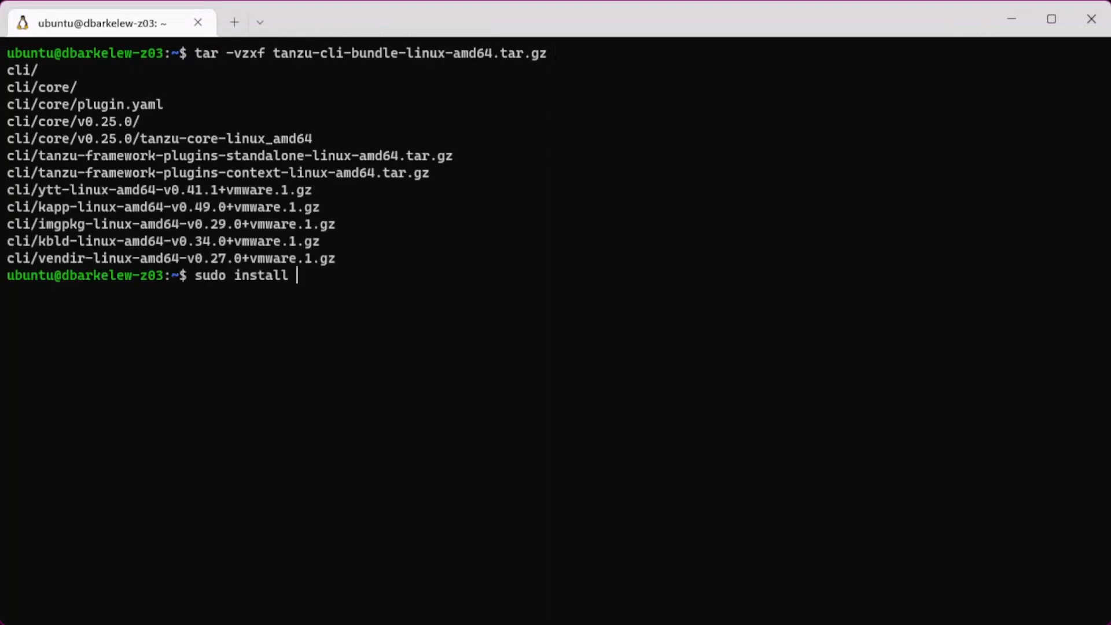
{"action": "type", "text": "cli/core/v0.25.0/tanzu-core-linux_amd64 /usr/local/bin/"}
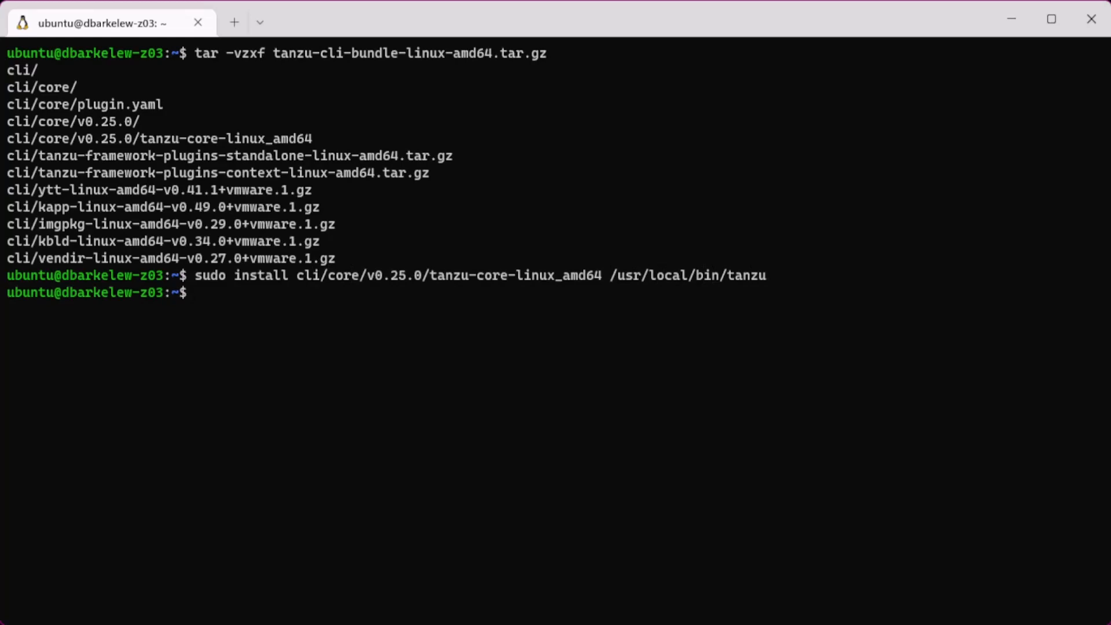
{"action": "type", "text": "tanzu init"}
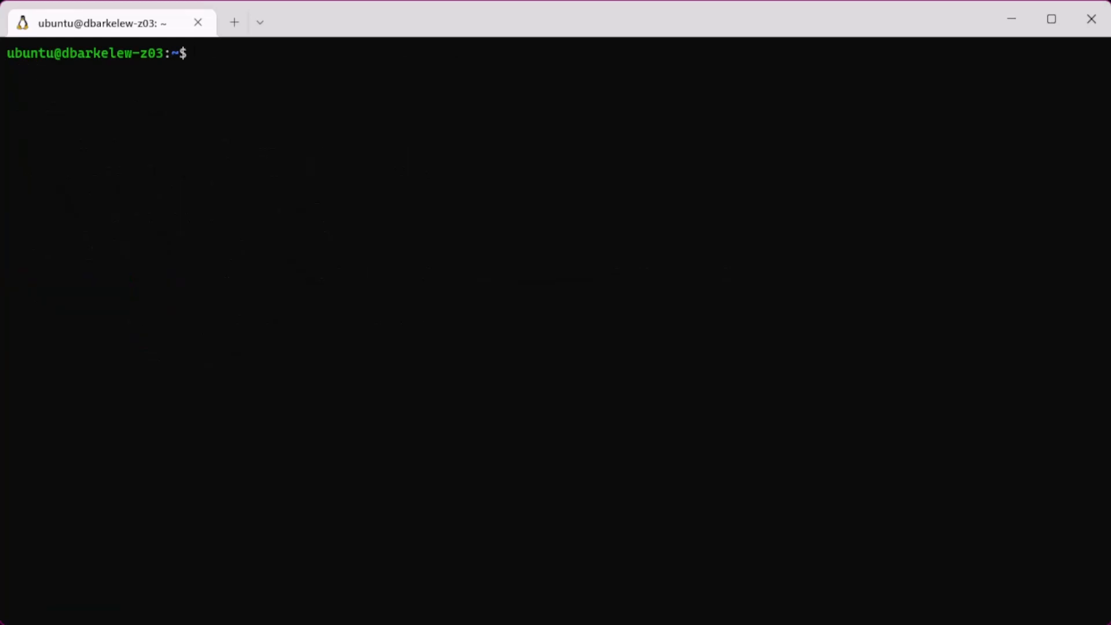
Configure the tkguser AWS profile and create the IAM CloudFormation stack with clusterawsadm
{"action": "type", "text": "aws configure"}
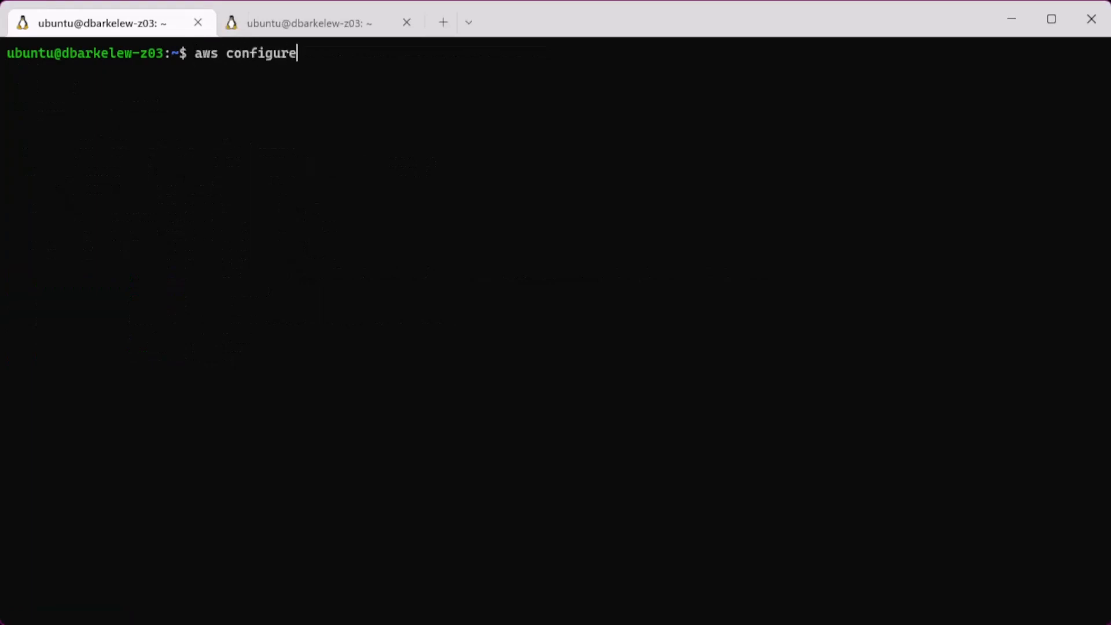
{"action": "type", "text": "--profile tkguser"}
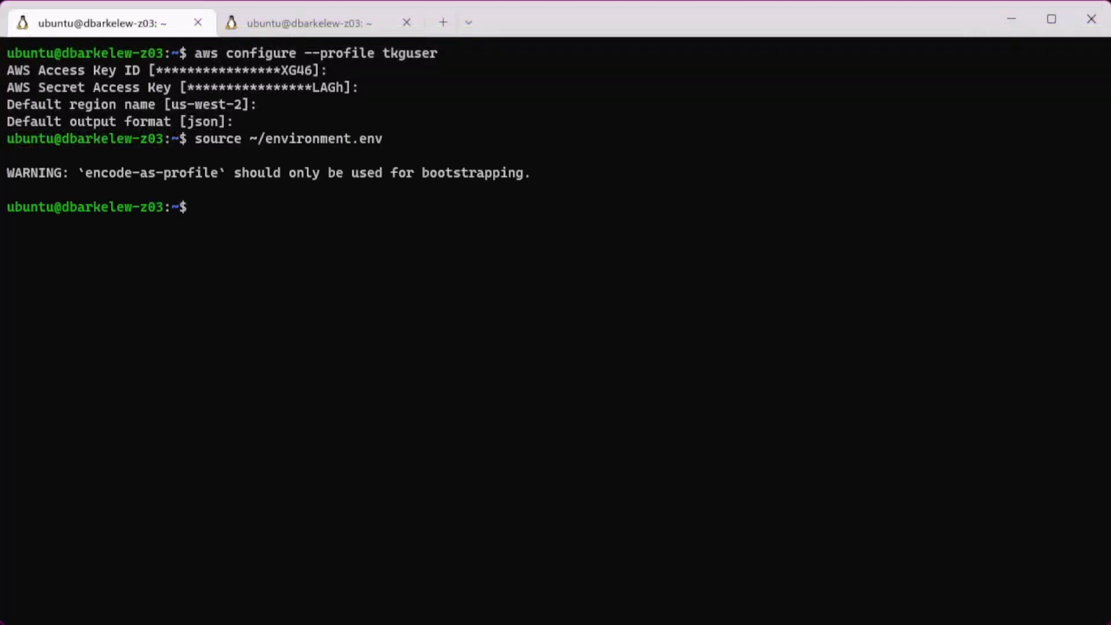
{"action": "type", "text": "clusteraw"}
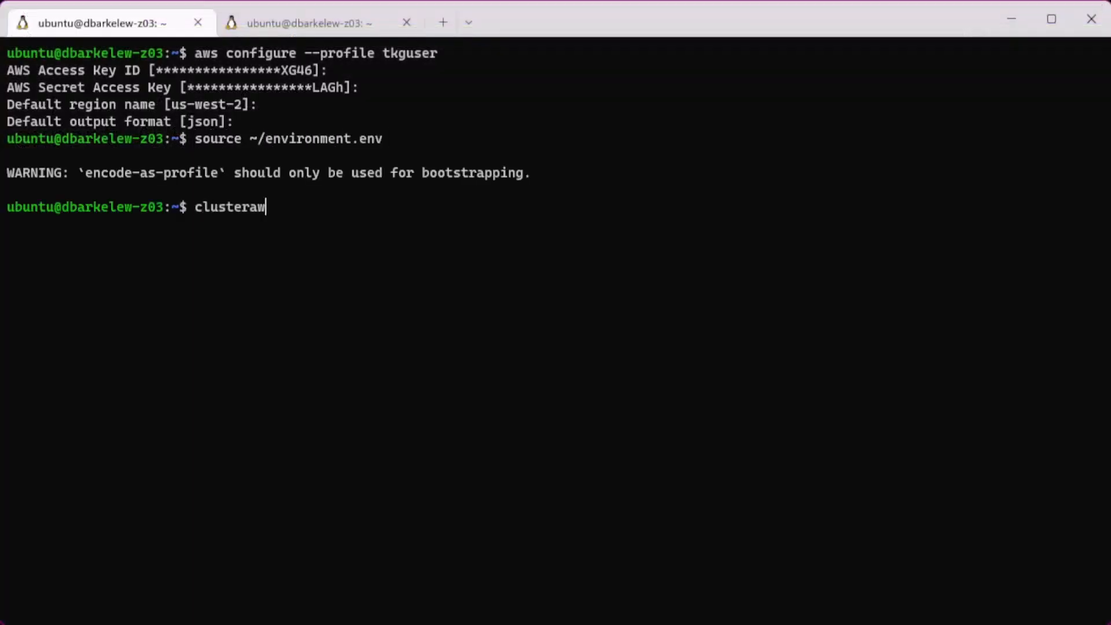
{"action": "type", "text": "sadm bootstrap iam create-cloudformation-stack"}
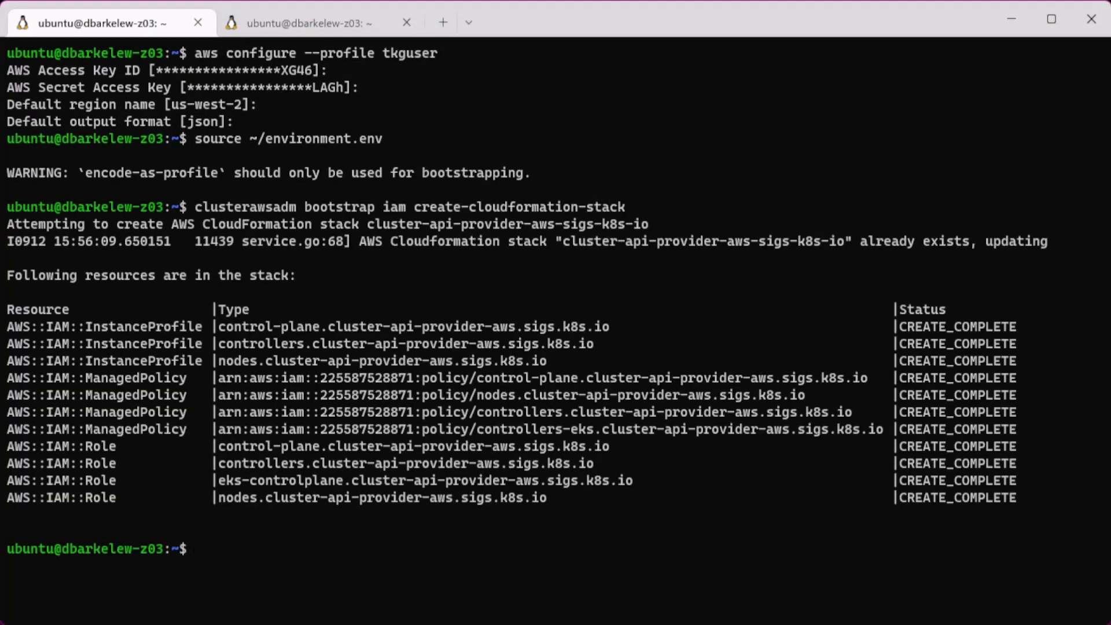
Launch the management-cluster installer UI bound to 172.20.168.93:5555
{"action": "type", "text": "ip addr sh"}
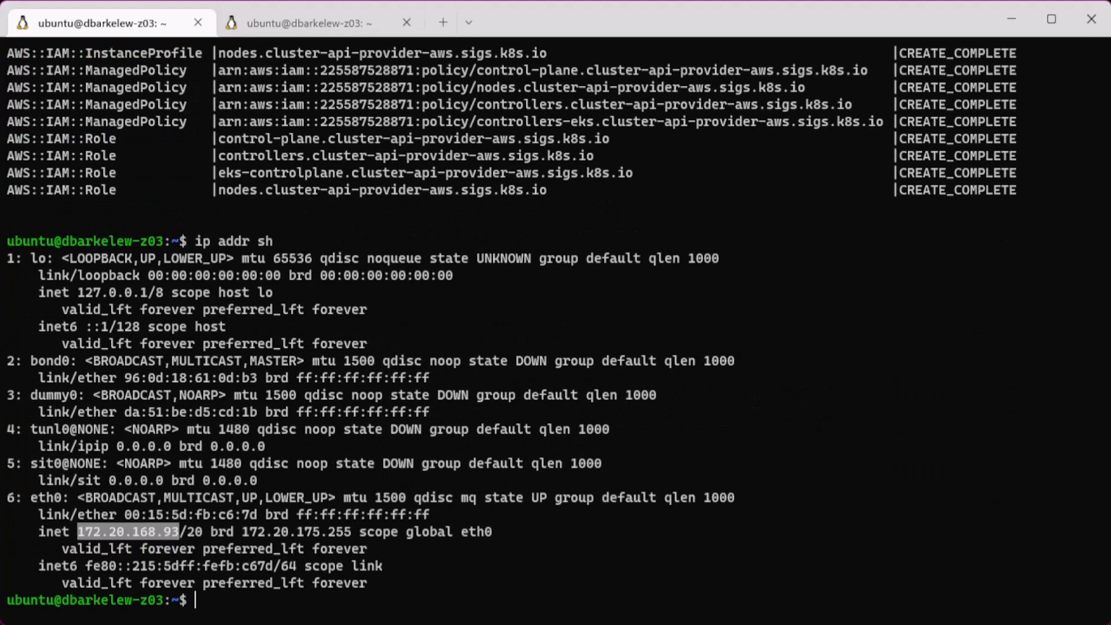
{"action": "type", "text": "tanzu management-cluster create"}
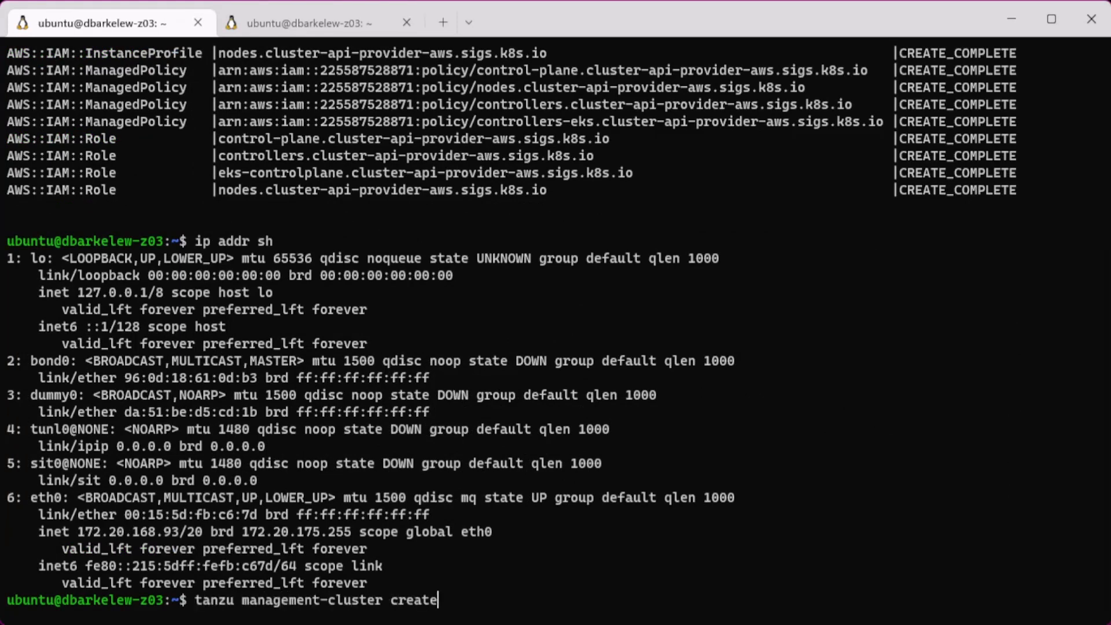
{"action": "type", "text": "--ui --bind 172.20.168.93:5555 --brows"}
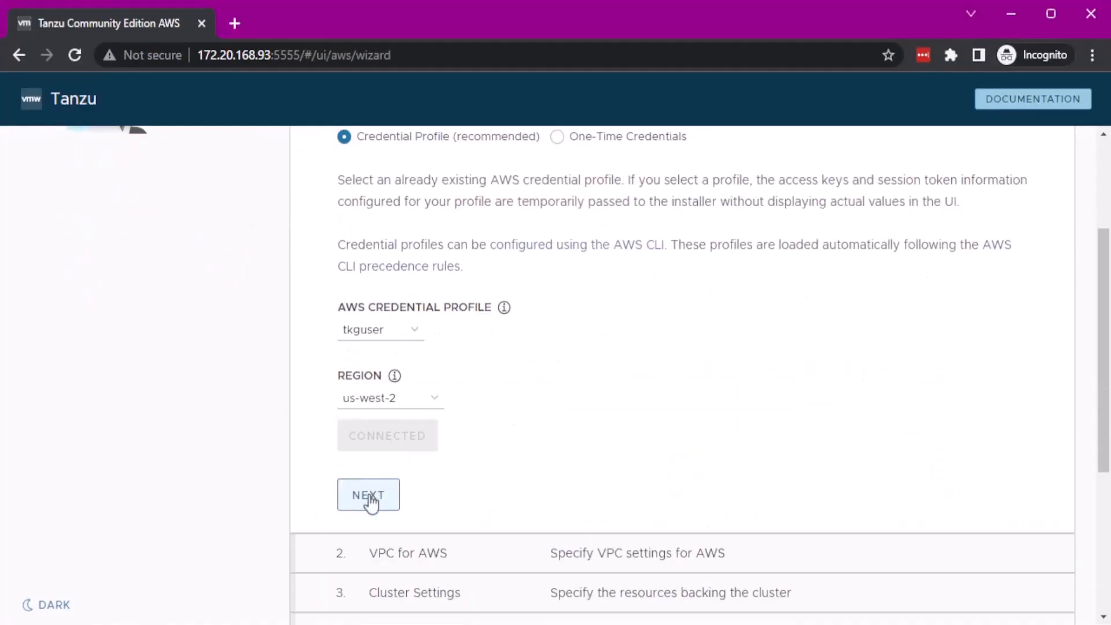
Advance the AWS wizard past the credentials, availability-zone and cluster settings steps
{"action": "left_click", "coordinate": [368, 494]}
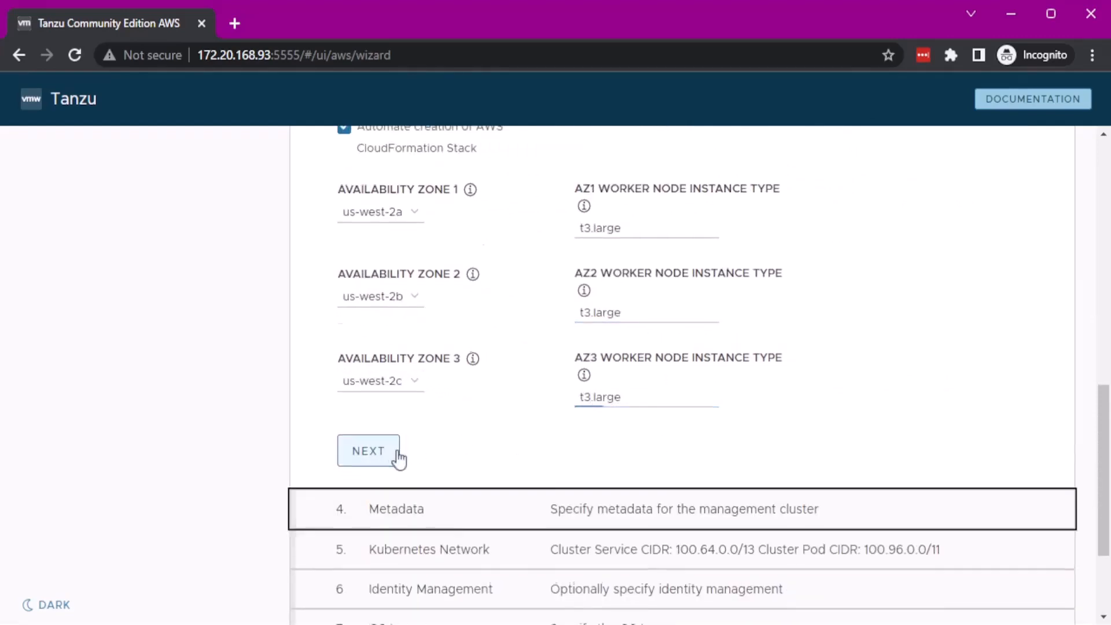
{"action": "left_click", "coordinate": [368, 450]}
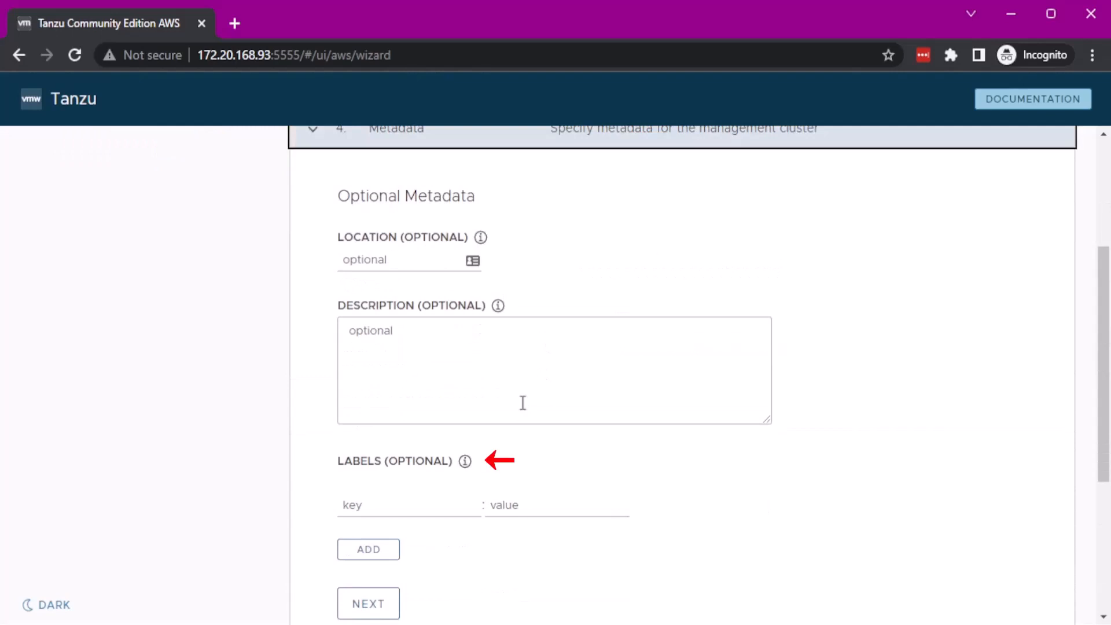
{"action": "left_click", "coordinate": [368, 603]}
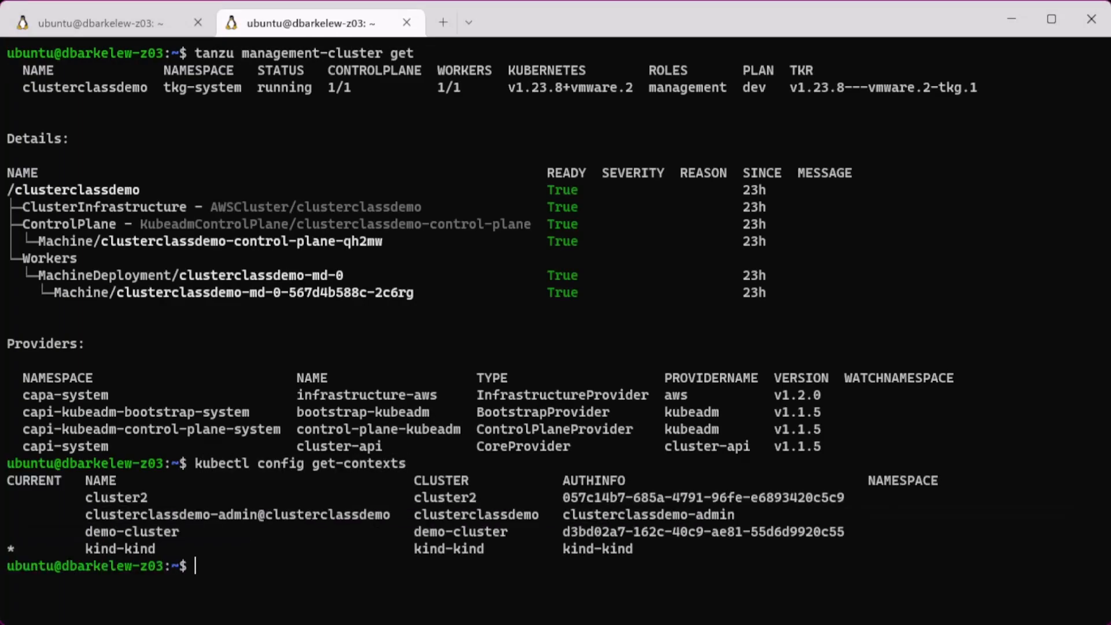
Switch kubectl to clusterclassdemo-admin@clusterclassdemo and edit the capi-controller deployment in capi-system
{"action": "type", "text": "kubectl config use-context clusterclassdemo-admin@clusterclassdemo"}
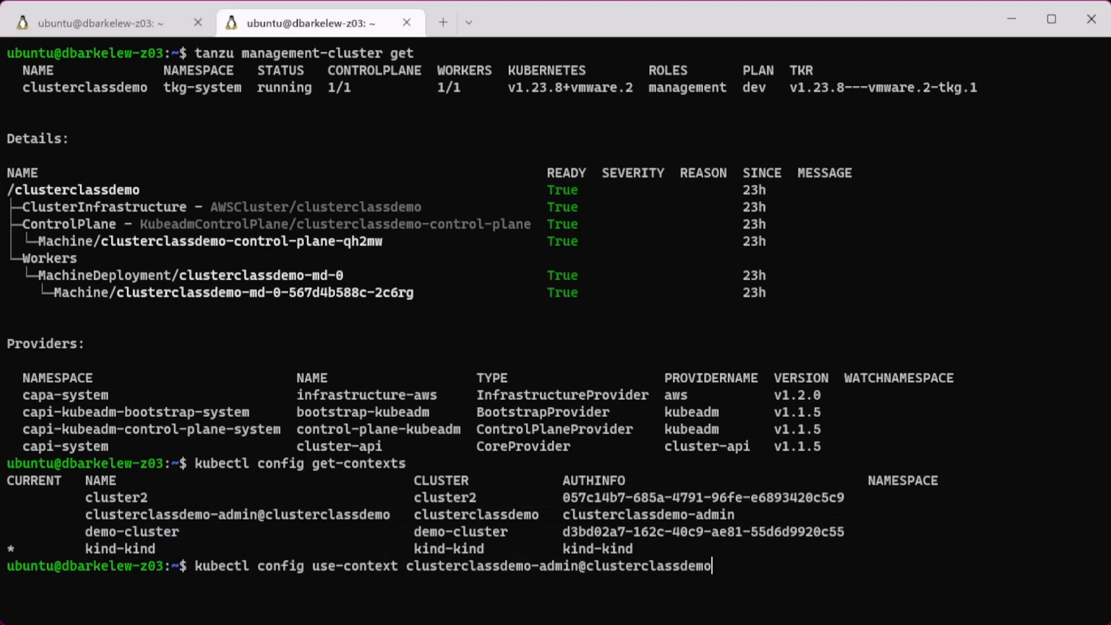
{"action": "type", "text": "kubectl edit -n capi"}
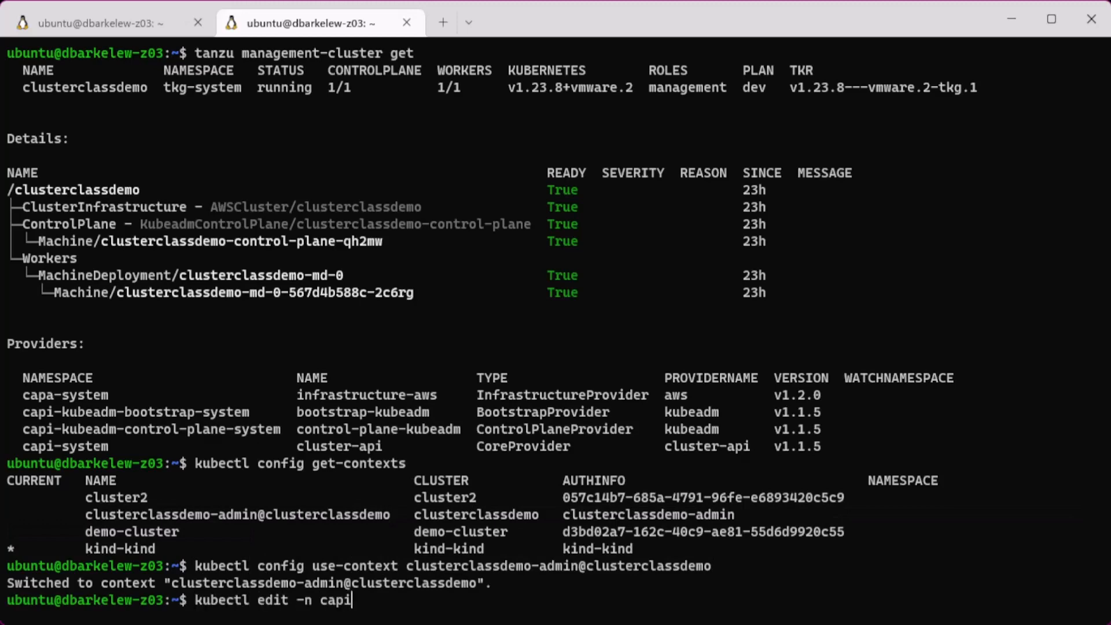
{"action": "type", "text": "-system deployment.apps/capi-controller-"}
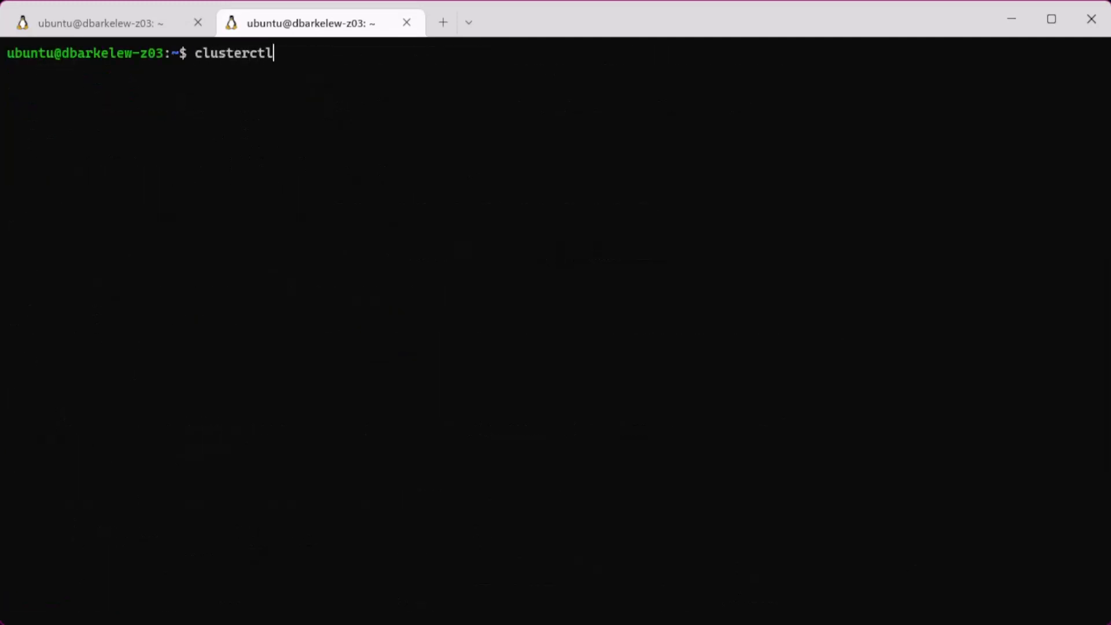
Verify clusterctl version and run clusterctl upgrade apply --contract v1beta1 on the providers
{"action": "type", "text": "version"}
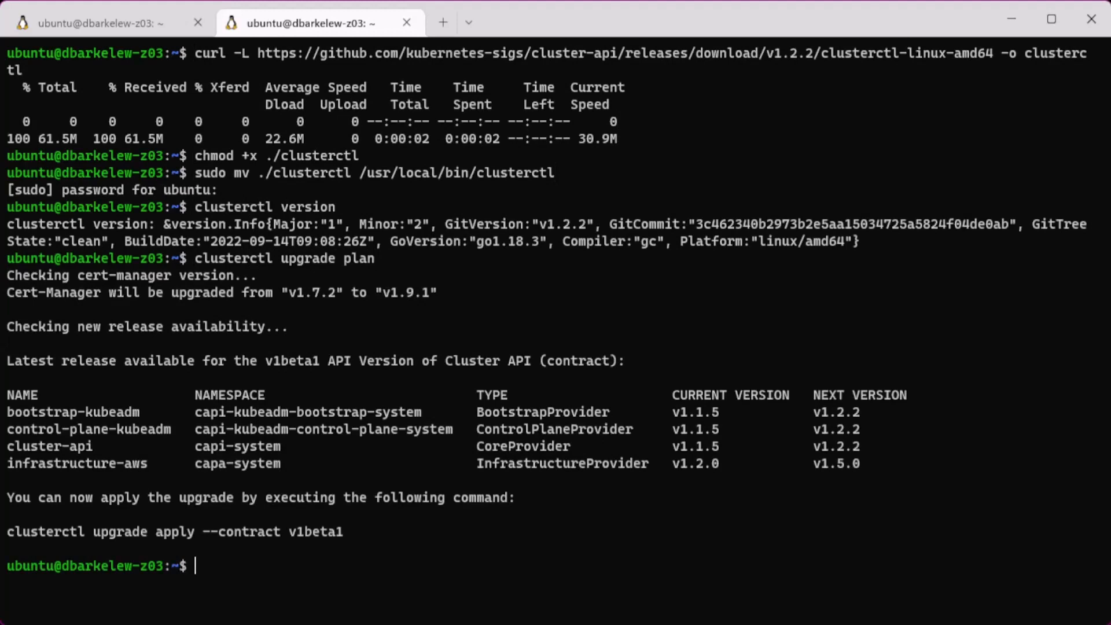
{"action": "type", "text": "clusterctl upgrade apply --"}
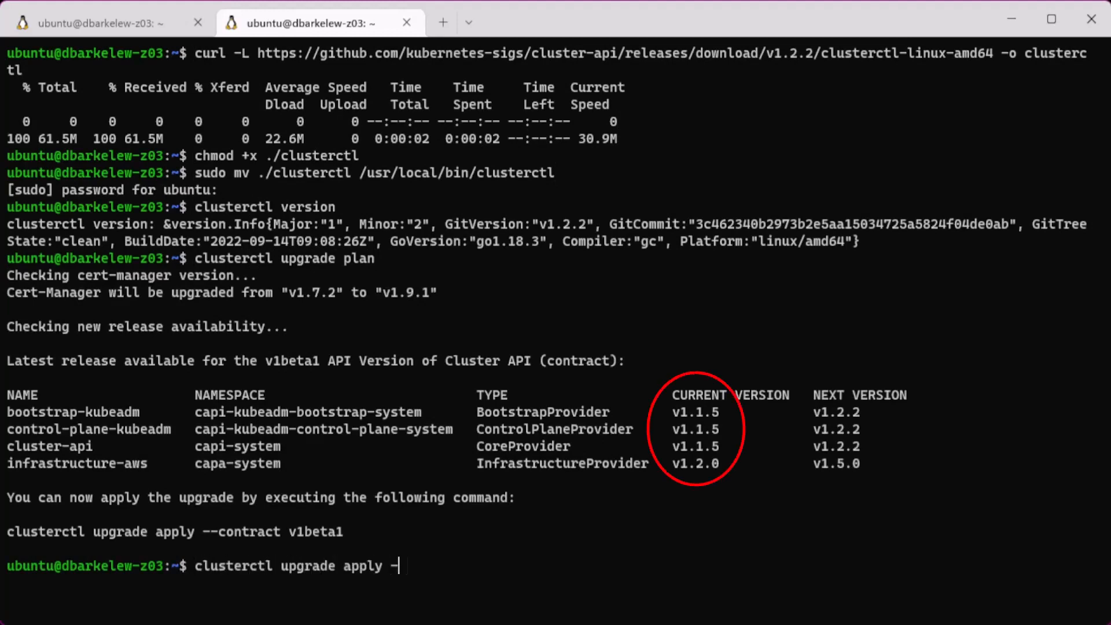
{"action": "type", "text": "-contract v1beta1"}
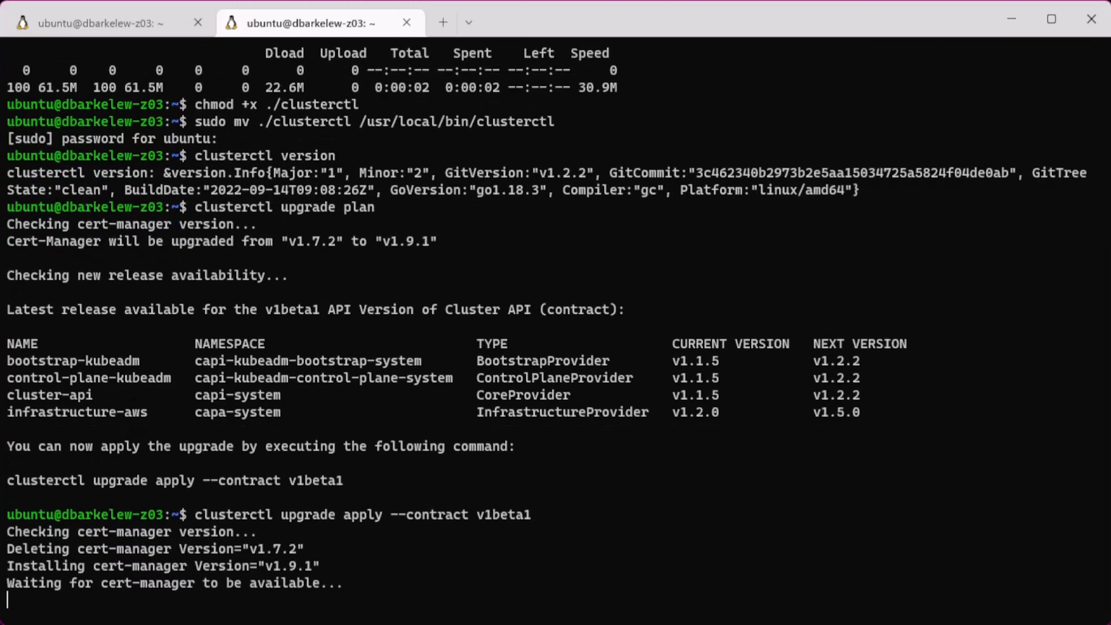
{"action": "scroll", "scroll_direction": "down", "scroll_amount": 3}
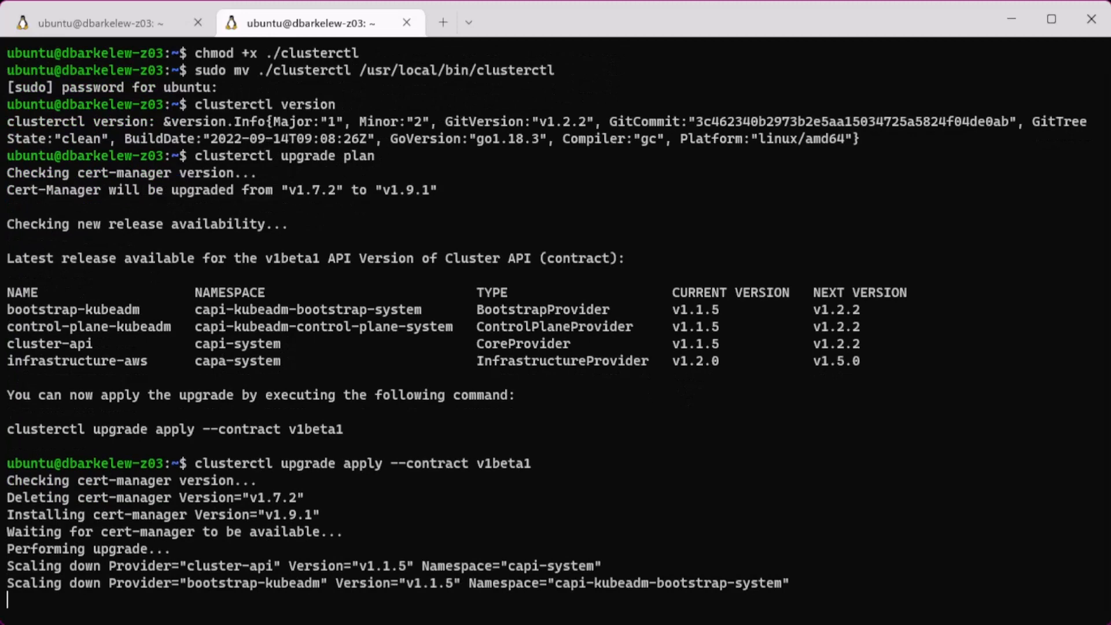
{"action": "scroll", "scroll_direction": "down", "scroll_amount": 3}
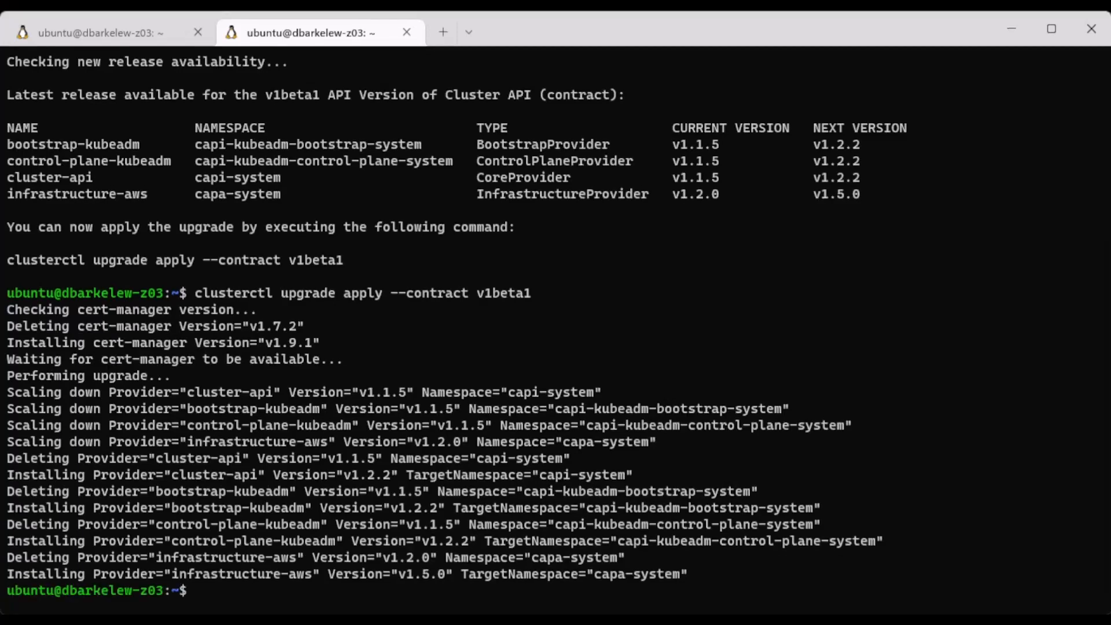
Apply the ClusterClass manifests from the Playground repo and describe myfirst-cluster with clusterctl
{"action": "type", "text": "kubectl apply -f https://raw.githubusercontent.com/dbarkelew/Playground/bb19b11e8ae15ab7f4f658f6e5ad206a10adc36f/Kubernetes/ClusterClass/AWS/templates/myfirst-clusterclass.yml"}
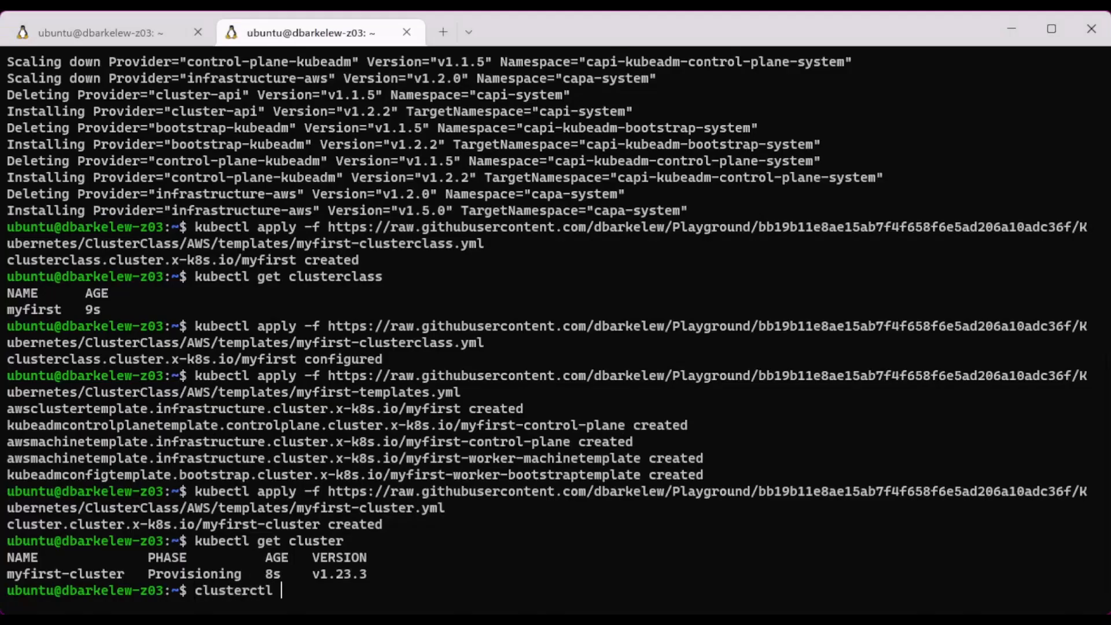
{"action": "type", "text": "describe cluster 'myfirst-"}
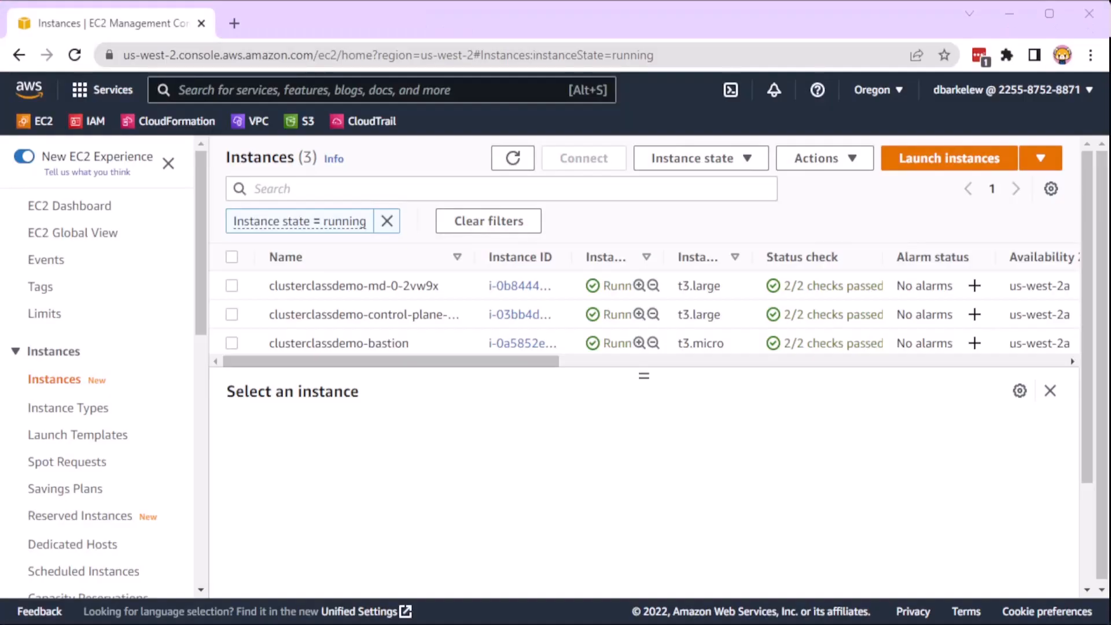
{"action": "left_click", "coordinate": [511, 158]}
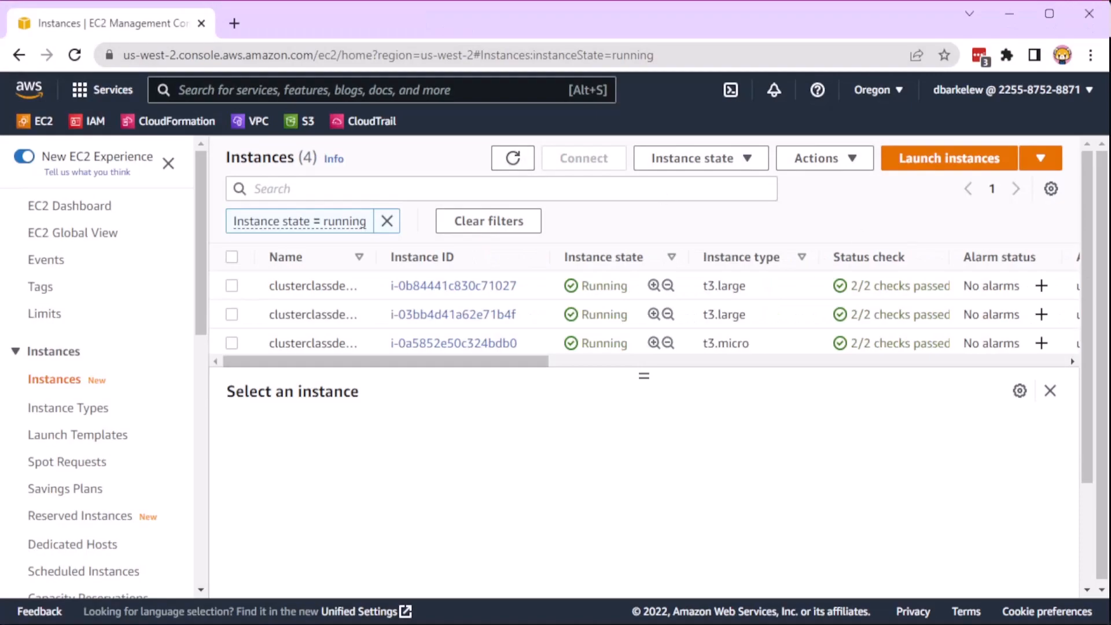
{"action": "left_click", "coordinate": [308, 22]}
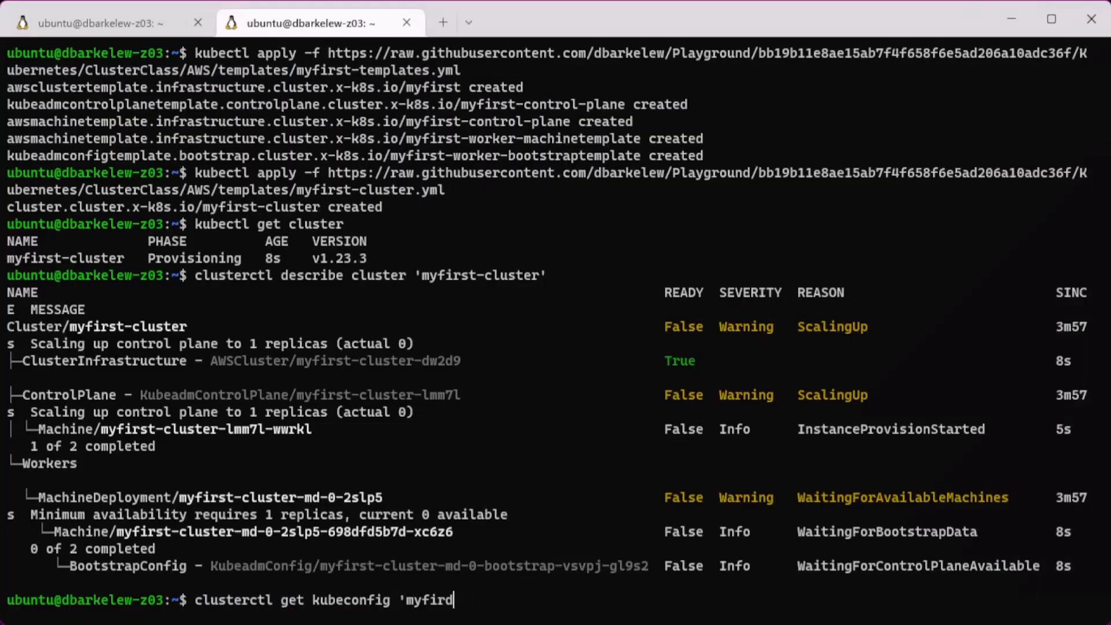
Save myfirst-cluster.kubeconfig and list the cluster's nodes with it
{"action": "type", "text": "st-cluster' >"}
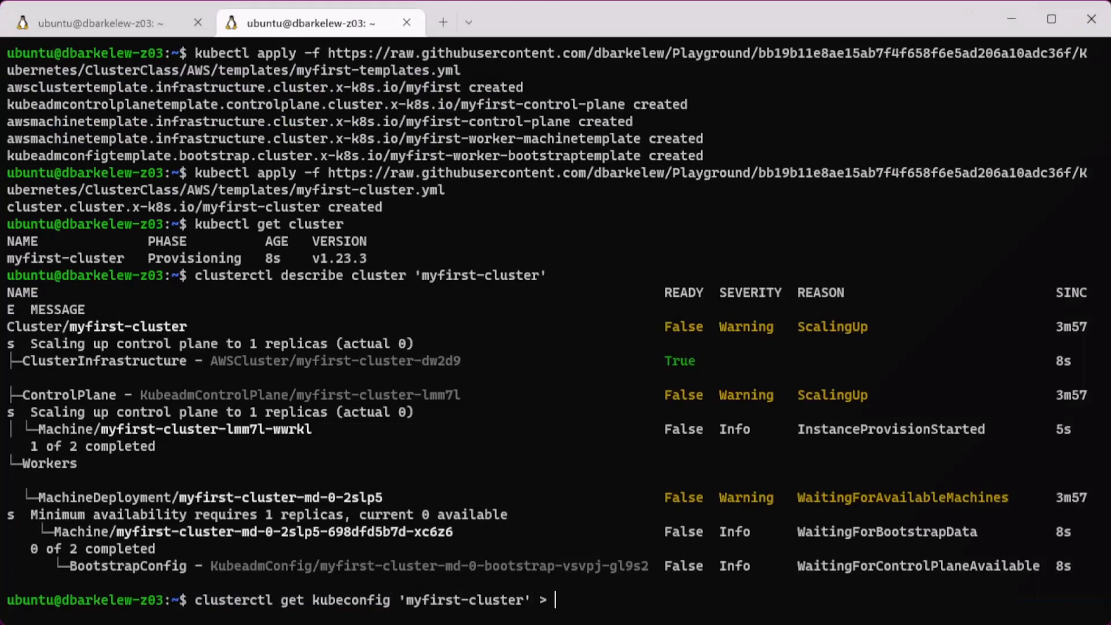
{"action": "type", "text": "'myfirst-cluster.kubeconfig'"}
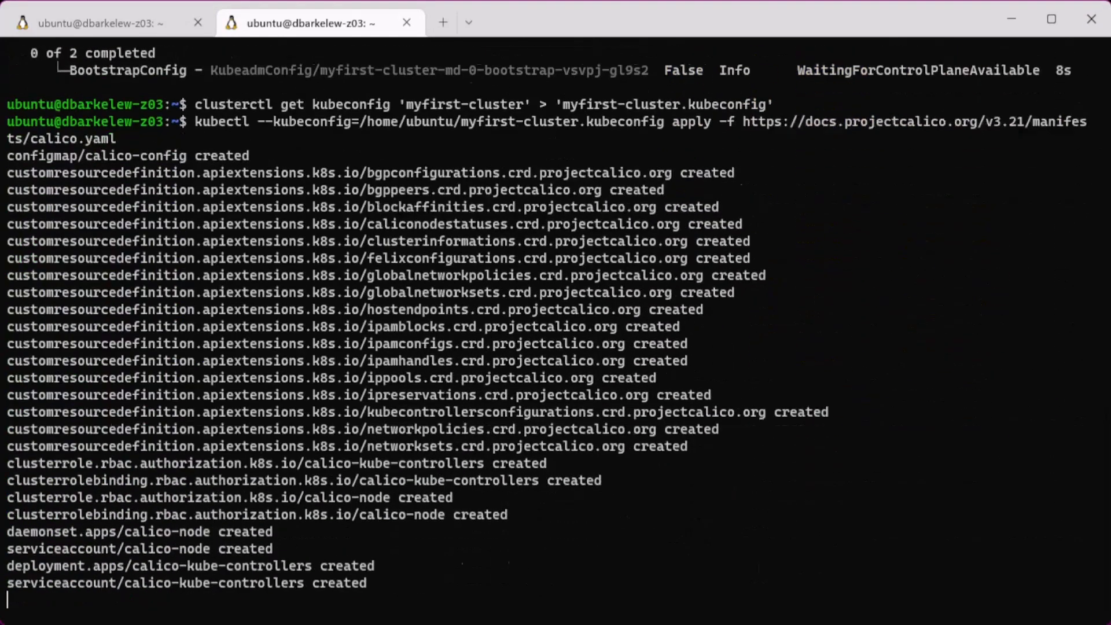
{"action": "type", "text": "k"}
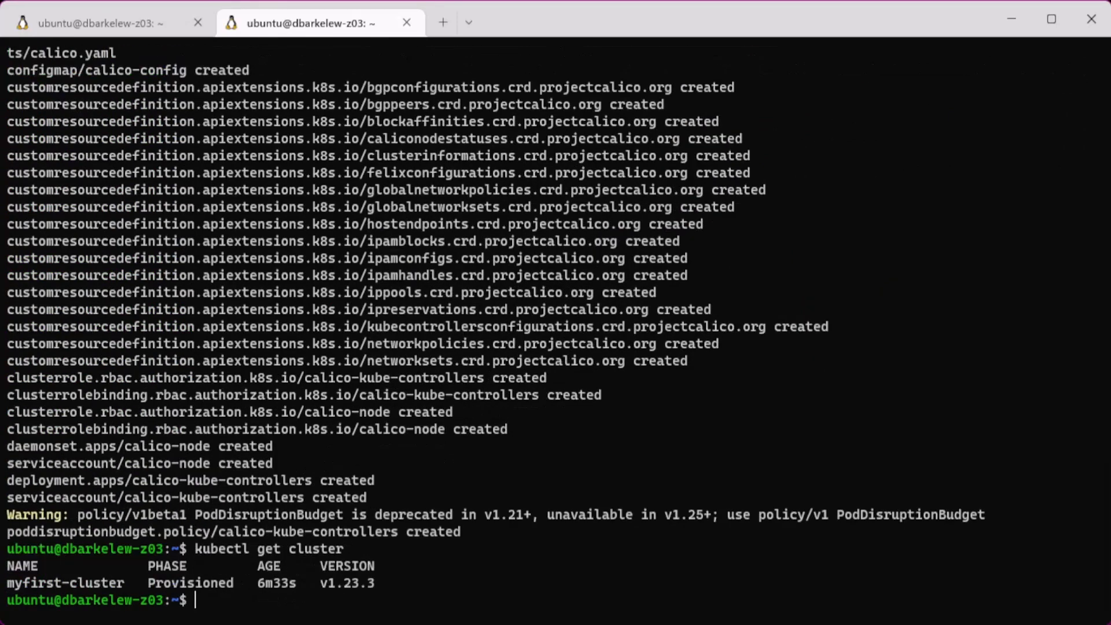
{"action": "type", "text": "kubectl --kubeconfig=/home/ubuntu/myfirst-cluster.kubeconfig get nodes"}
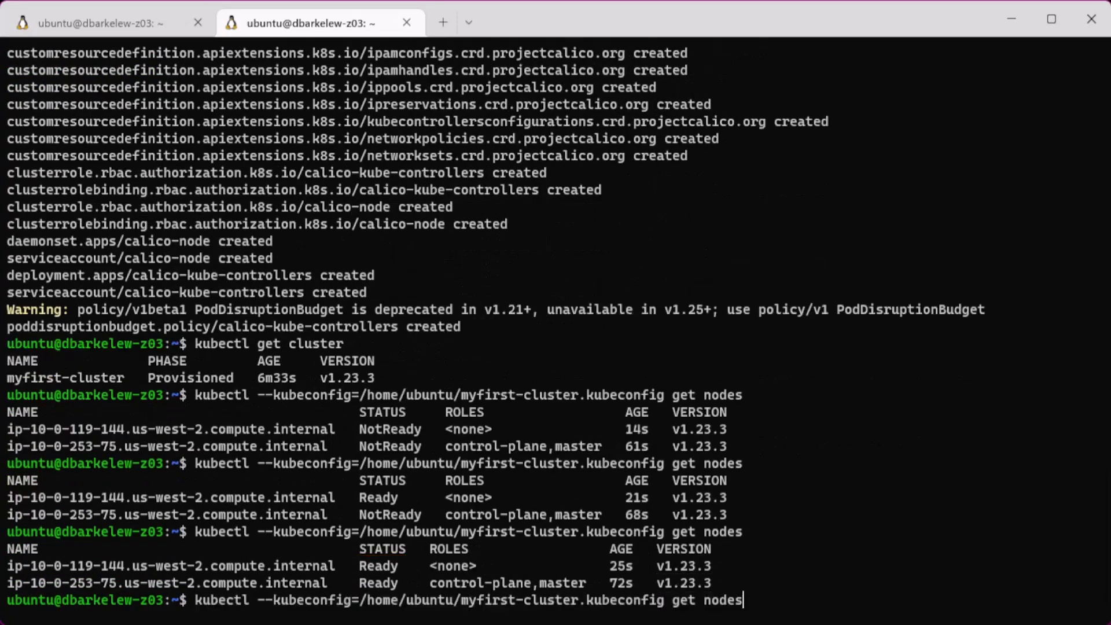
Recheck node readiness and query the cluster after starting the v1.23.10 upgrade
{"action": "key", "text": "Backspace"}
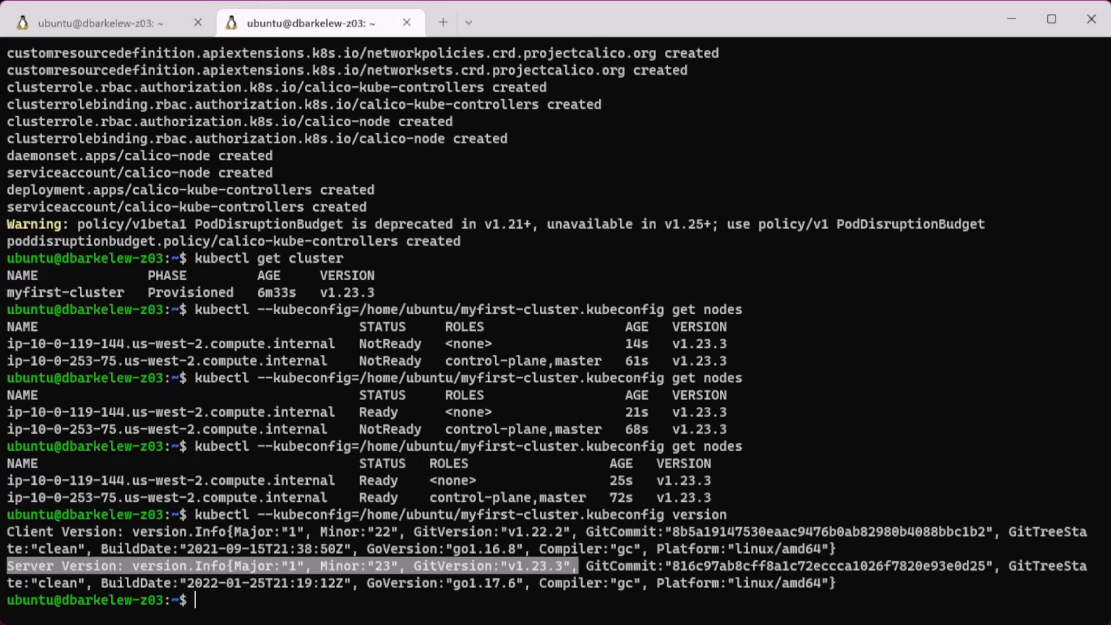
{"action": "type", "text": "kubectl get"}
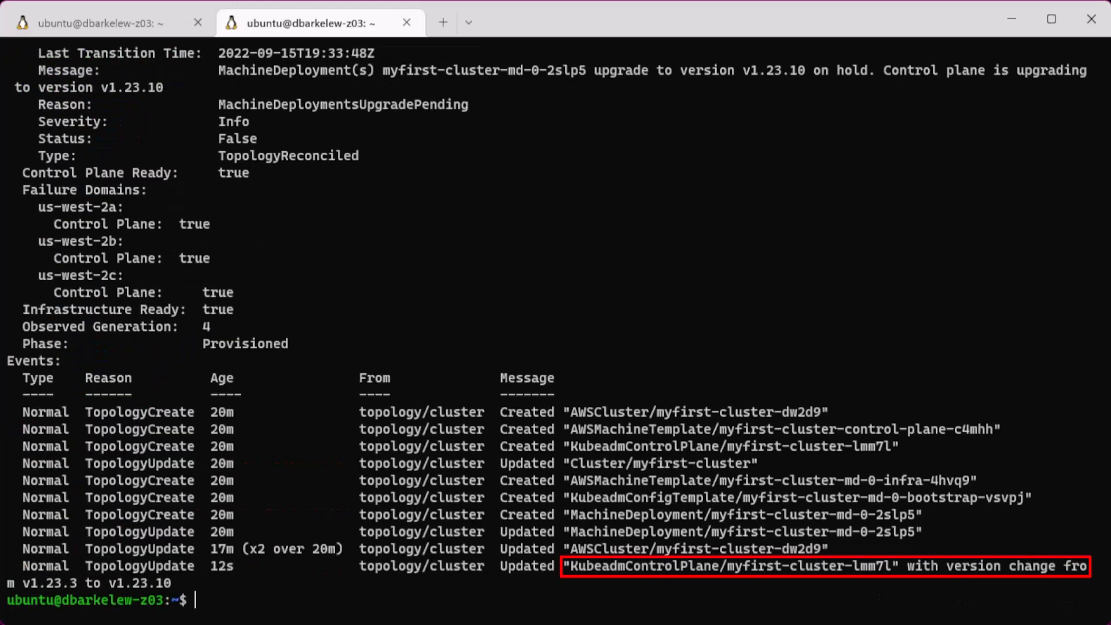
{"action": "left_click", "coordinate": [99, 23]}
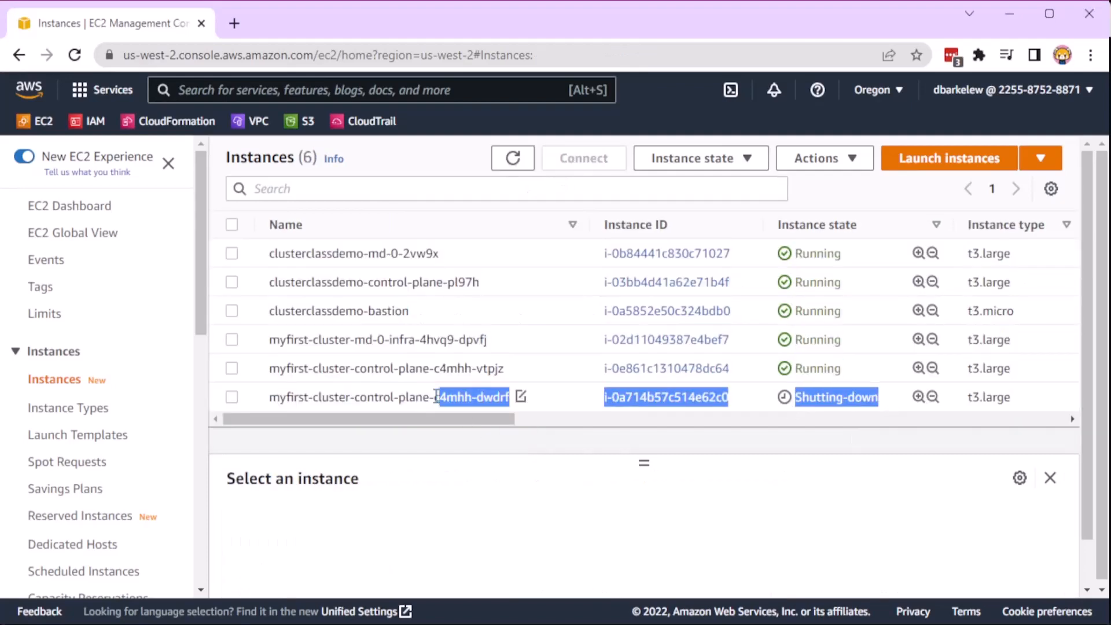
Inspect the shutting-down myfirst-cluster-control-plane instance and return to the terminal
{"action": "left_click", "coordinate": [231, 397]}
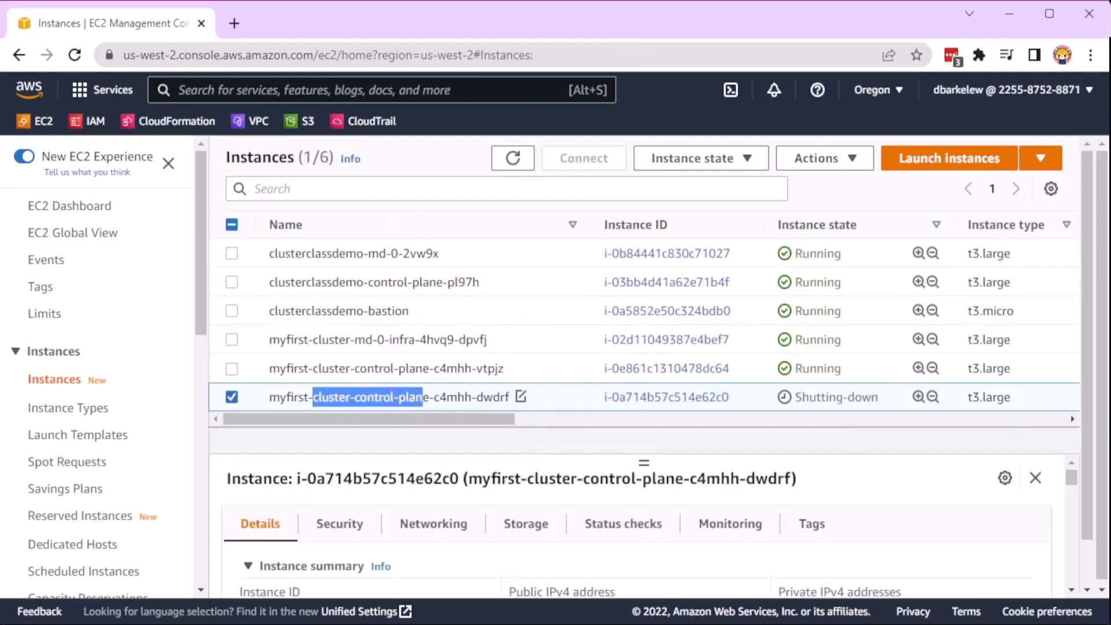
{"action": "left_click", "coordinate": [312, 23]}
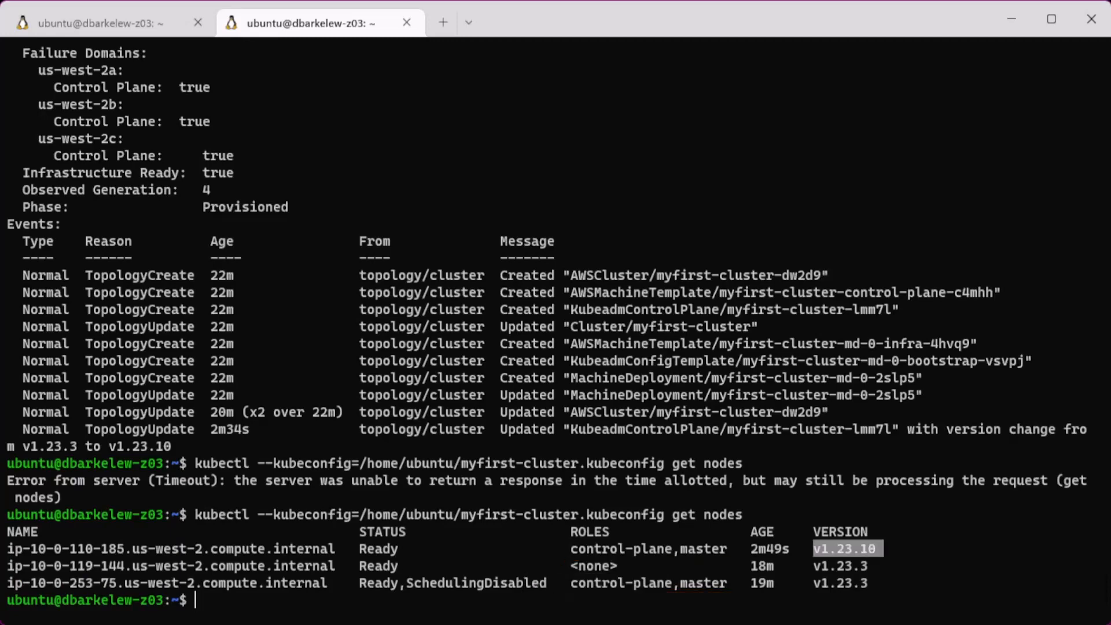
List machines, then edit myfirst-cluster to version v1.24.4 with 3 control-plane replicas
{"action": "type", "text": "kubectl get machines"}
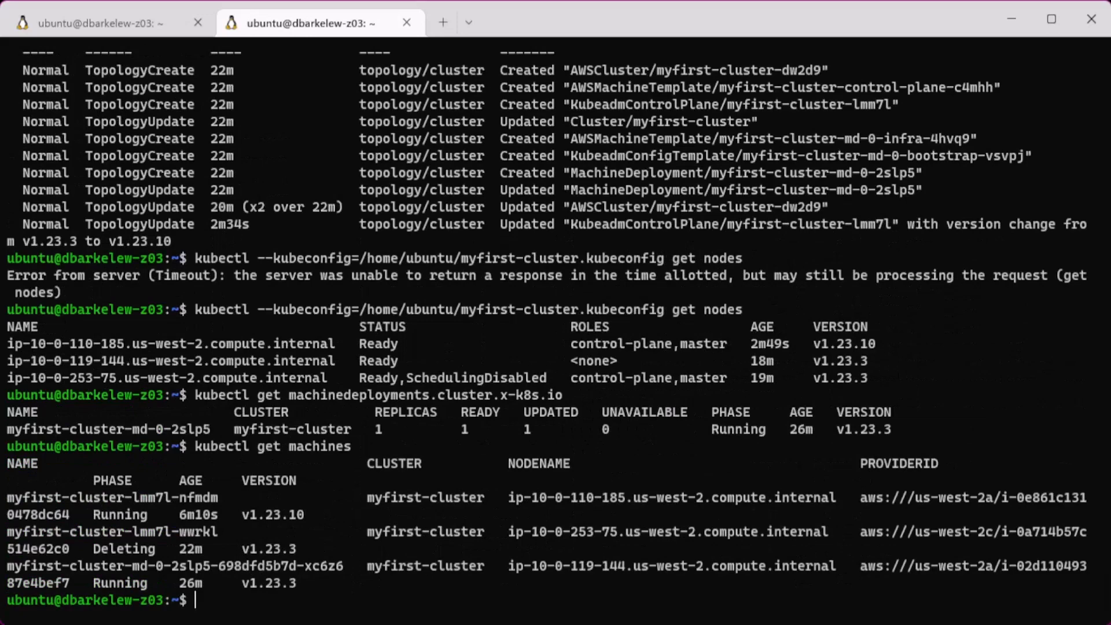
{"action": "double_click", "coordinate": [271, 514]}
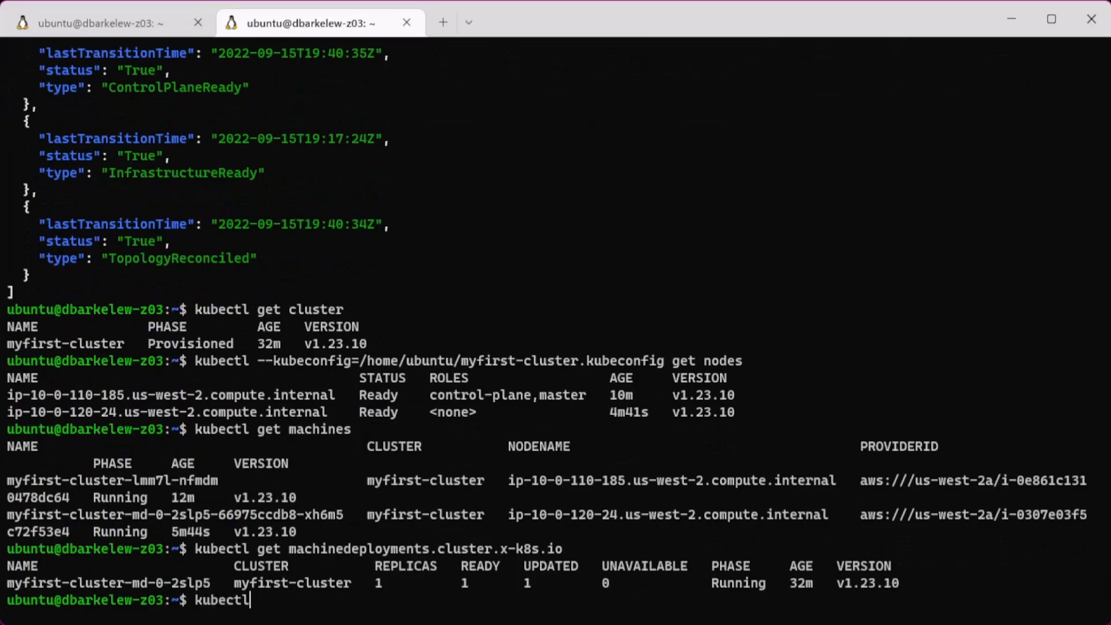
{"action": "type", "text": "edit cluster myfirst-cluster"}
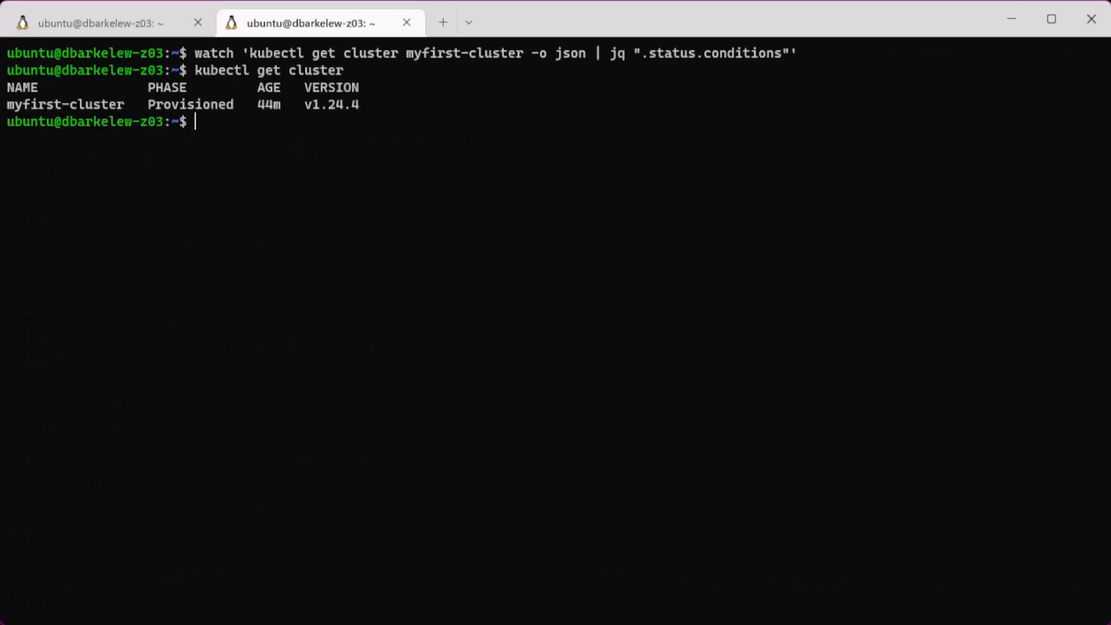
{"action": "type", "text": "kubectl e"}
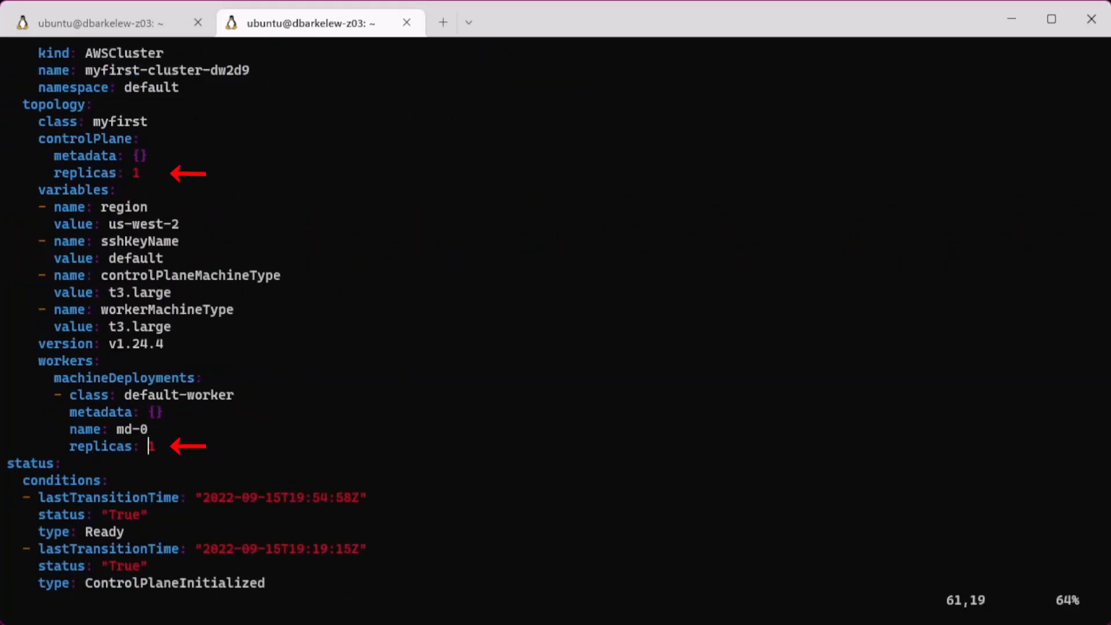
{"action": "type", "text": "2"}
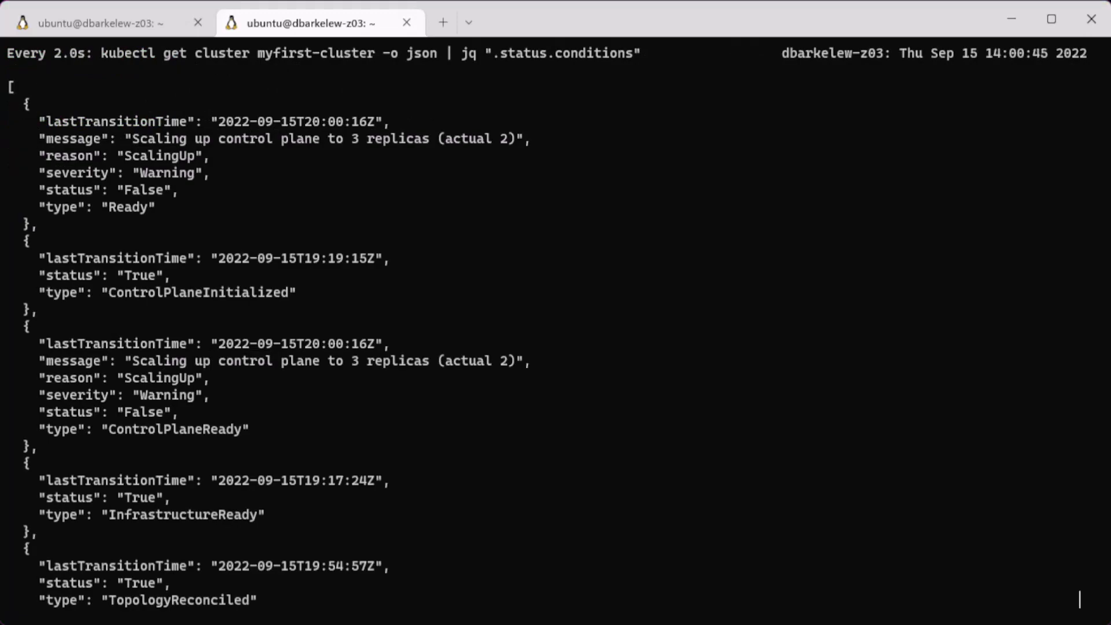
Scroll through the myfirst-cluster instances listed in the EC2 console
{"action": "left_click", "coordinate": [107, 23]}
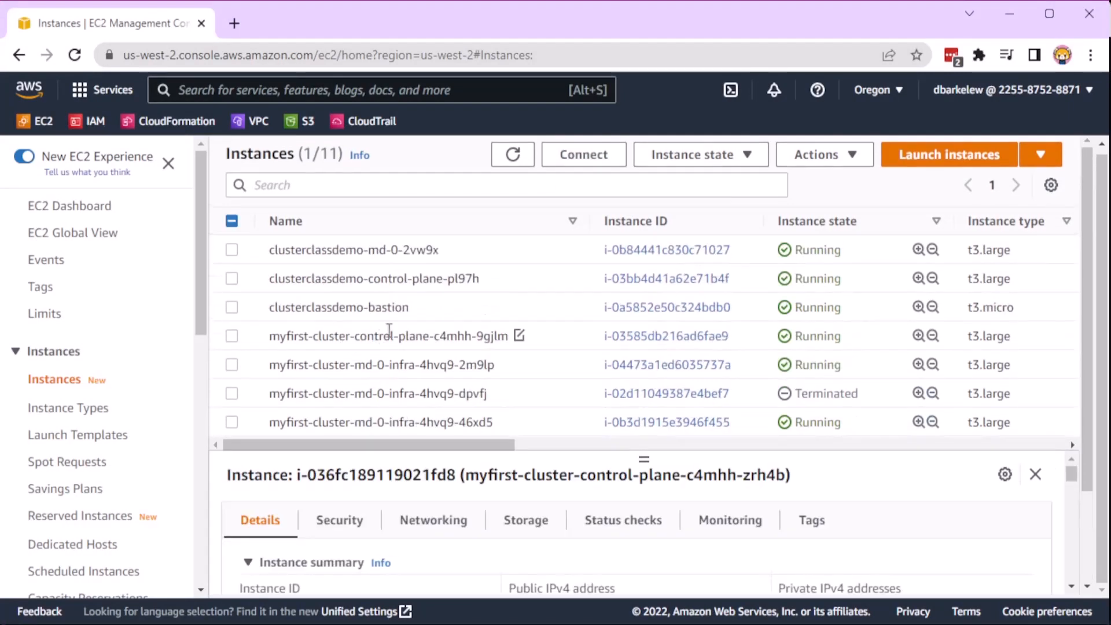
{"action": "scroll", "scroll_direction": "down", "scroll_amount": 3}
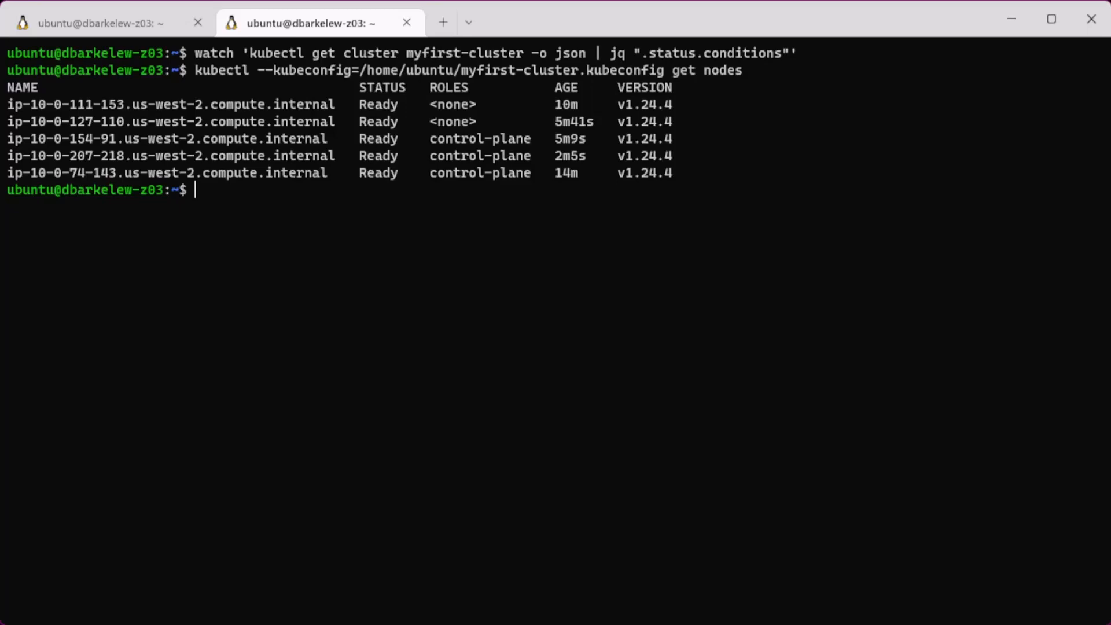
Delete myfirst-cluster with kubectl delete cluster
{"action": "type", "text": "kubectl"}
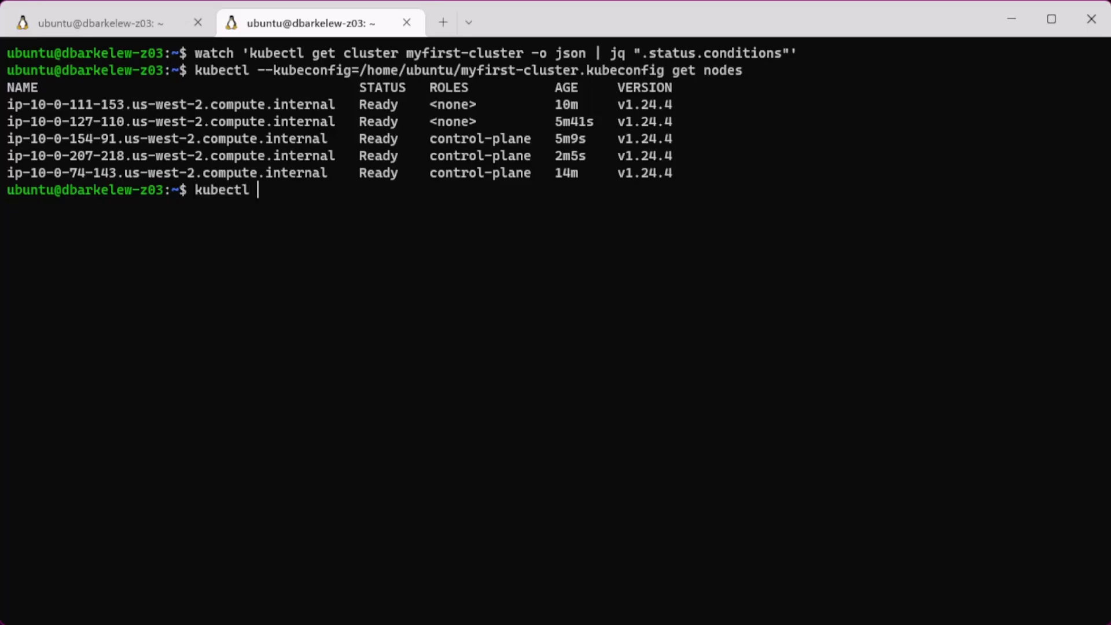
{"action": "type", "text": "delete cluster myfirst-cluster"}
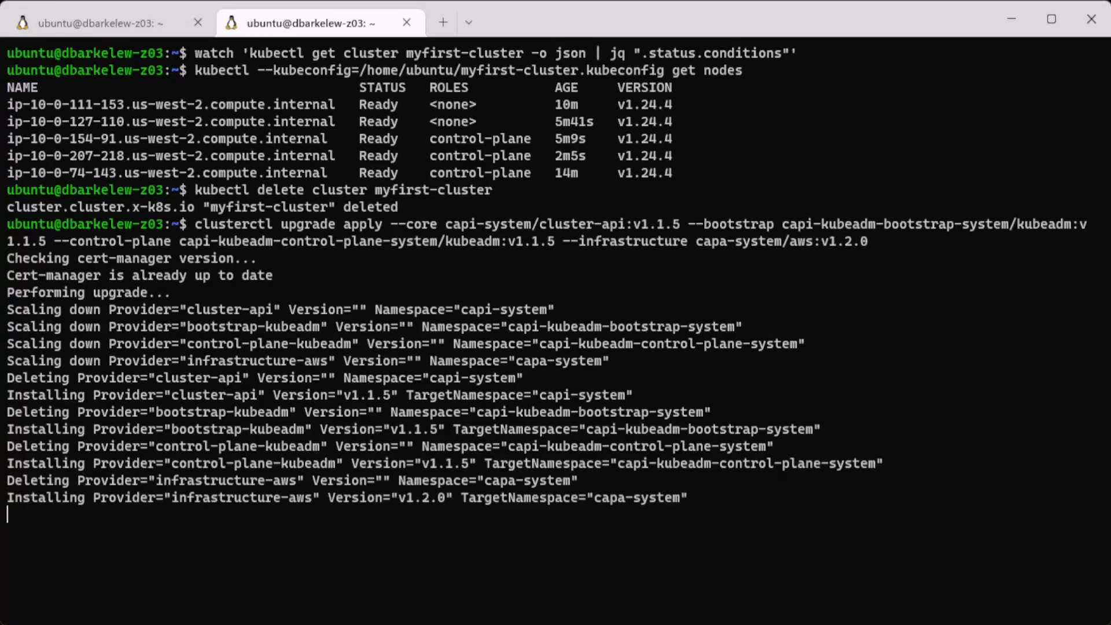
Start deleting the clusterclassdemo management cluster with tanzu management-cluster delete
{"action": "type", "text": "tanzu"}
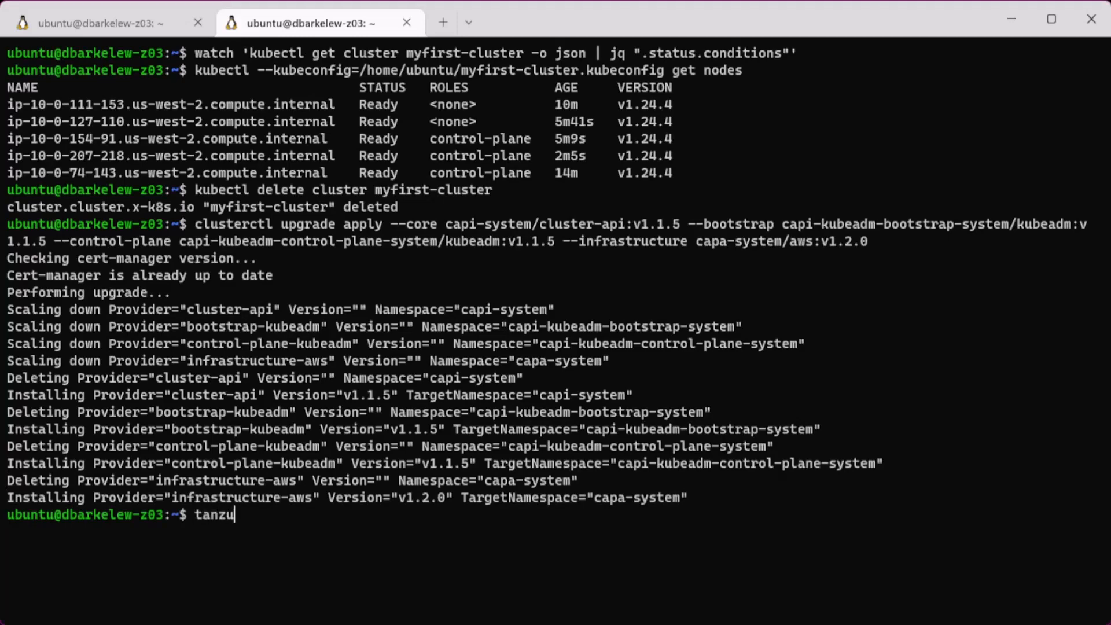
{"action": "type", "text": "management-cluster delete clusterclassdemo"}
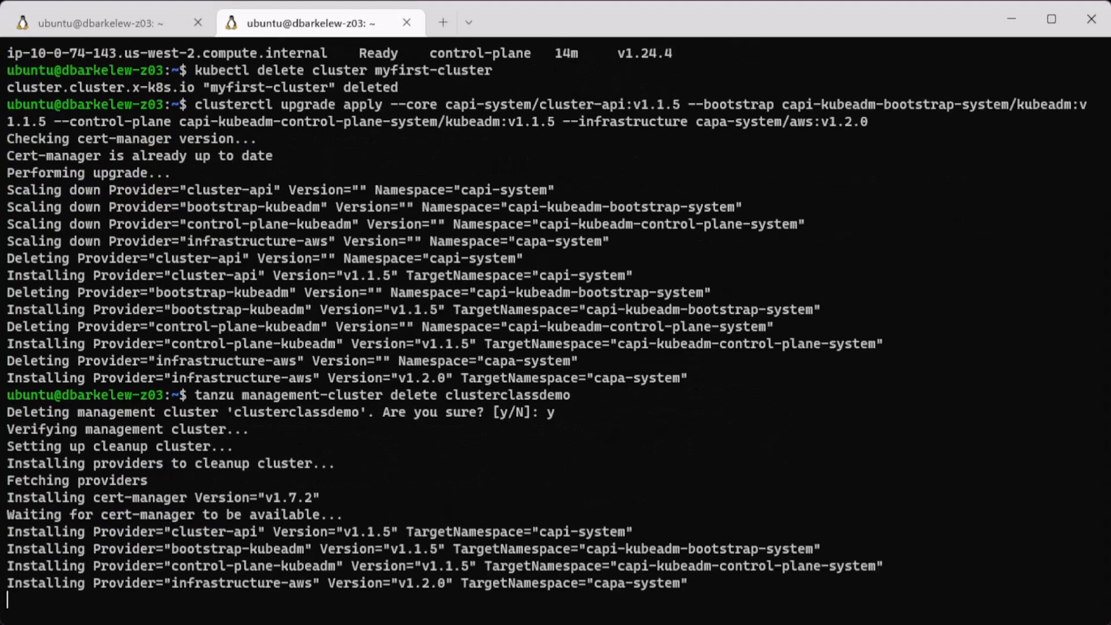
{"action": "scroll", "scroll_direction": "down", "scroll_amount": 3}
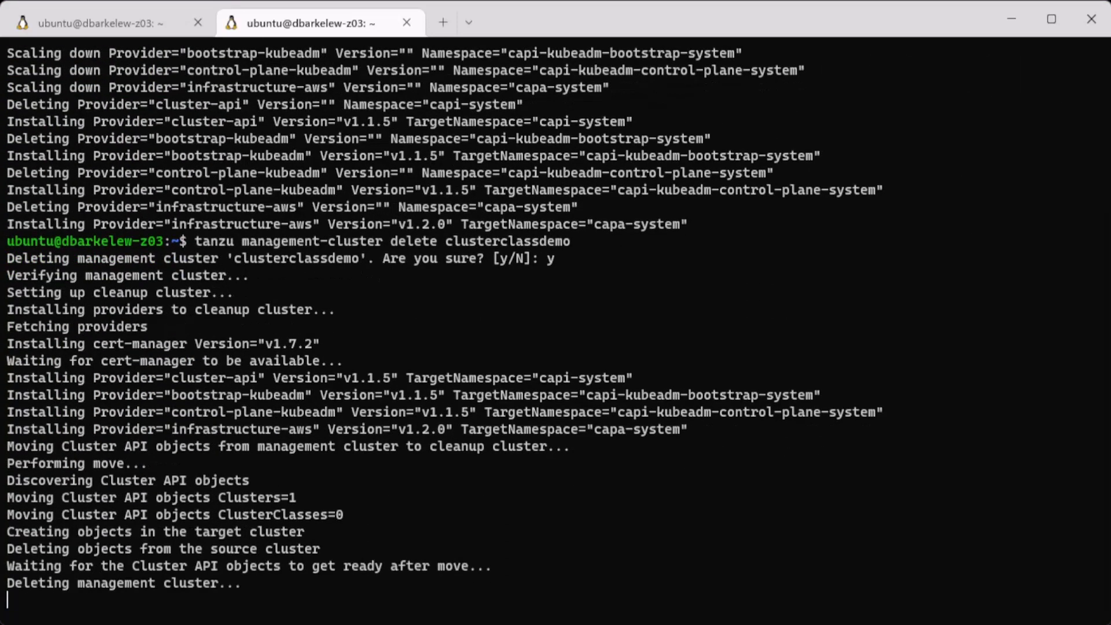